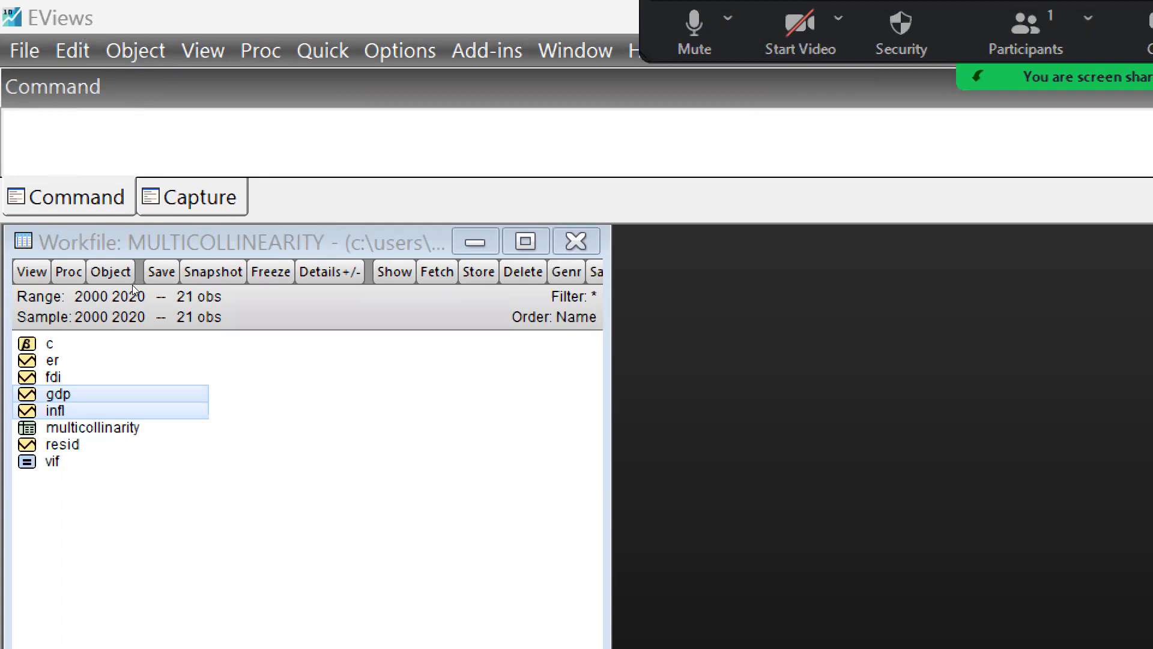
pyautogui.moveTo(29, 190)
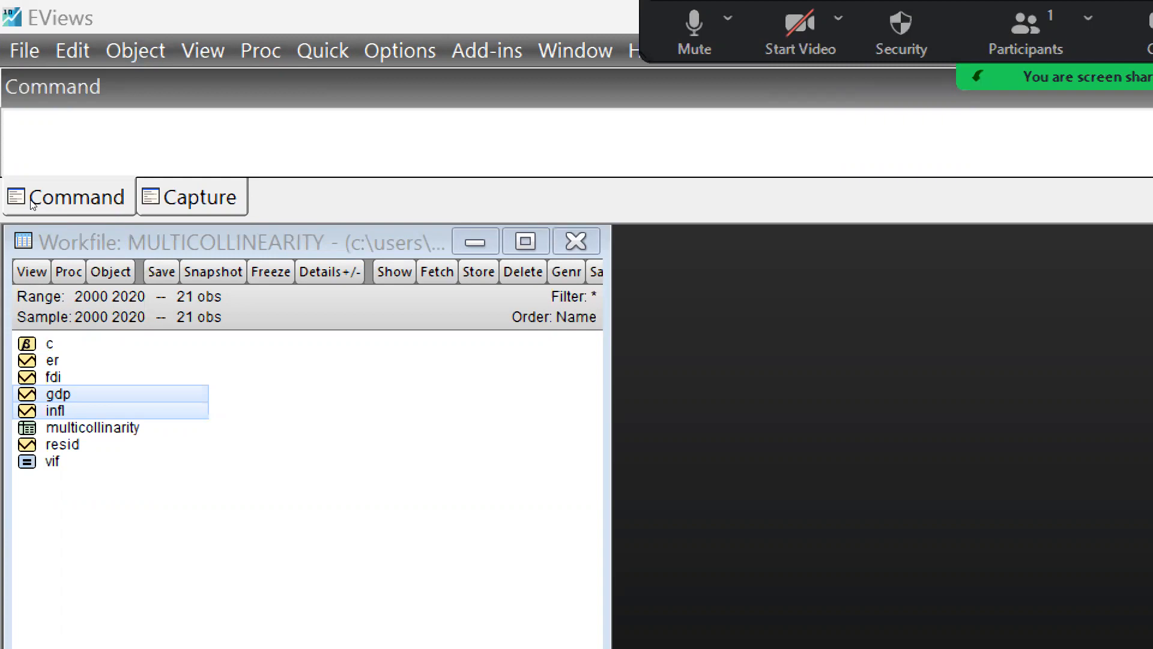
# Estimate a least squares equation of GDP on INFL from the selected series
pyautogui.click(62, 443)
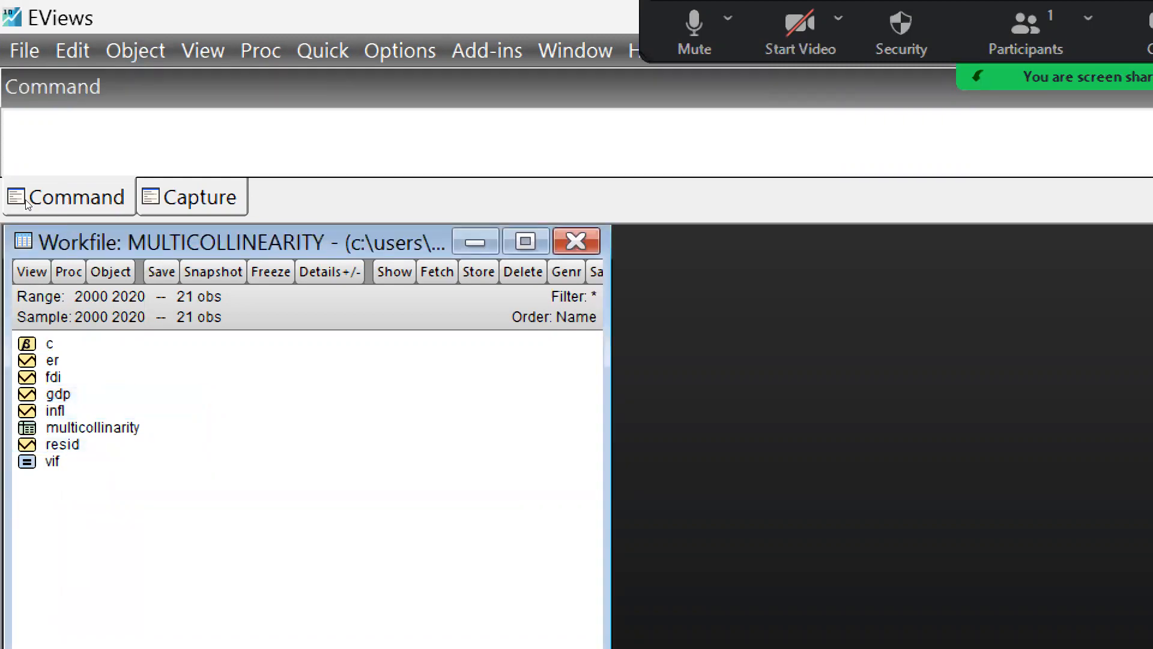
pyautogui.rightClick(58, 394)
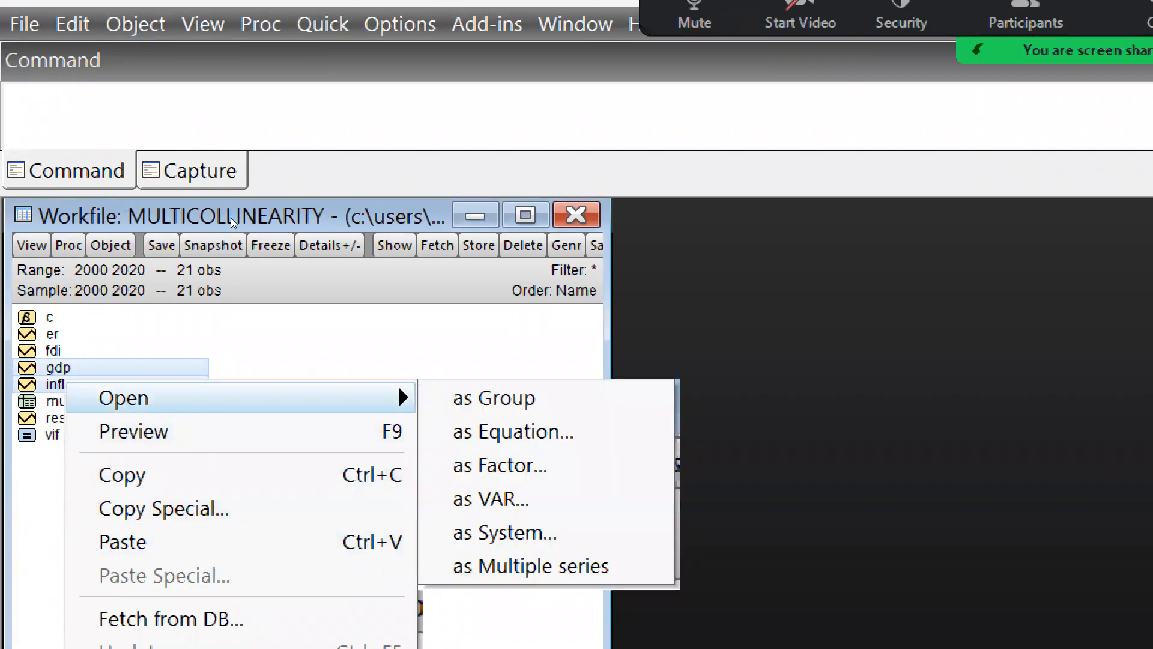
pyautogui.click(512, 432)
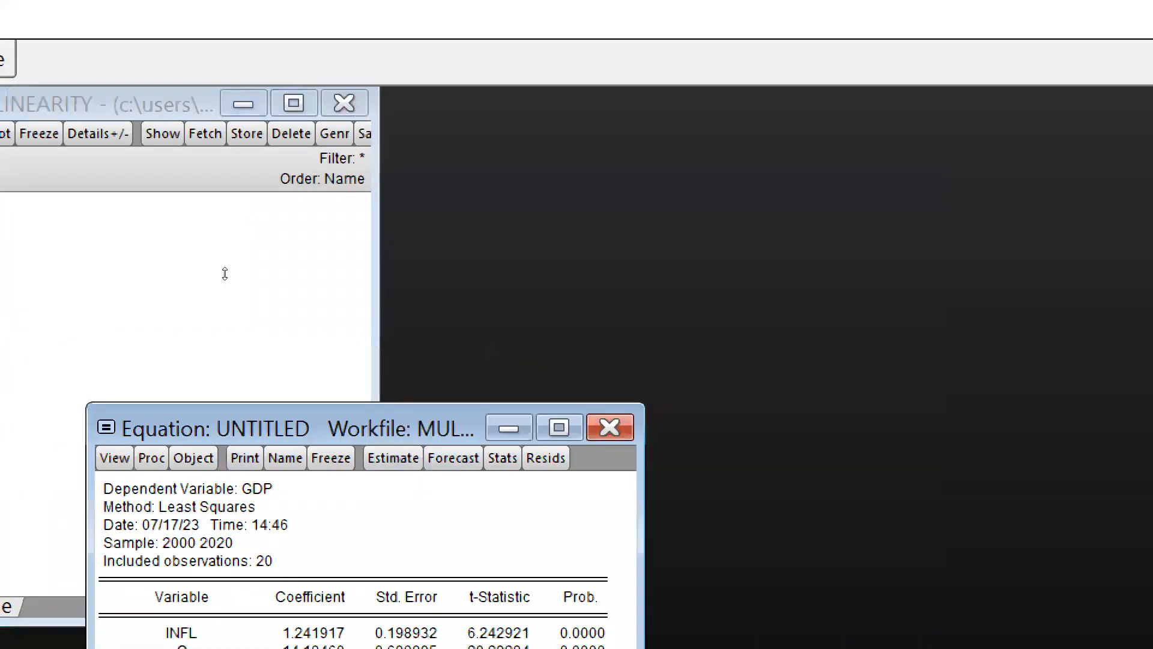
pyautogui.moveTo(243, 286)
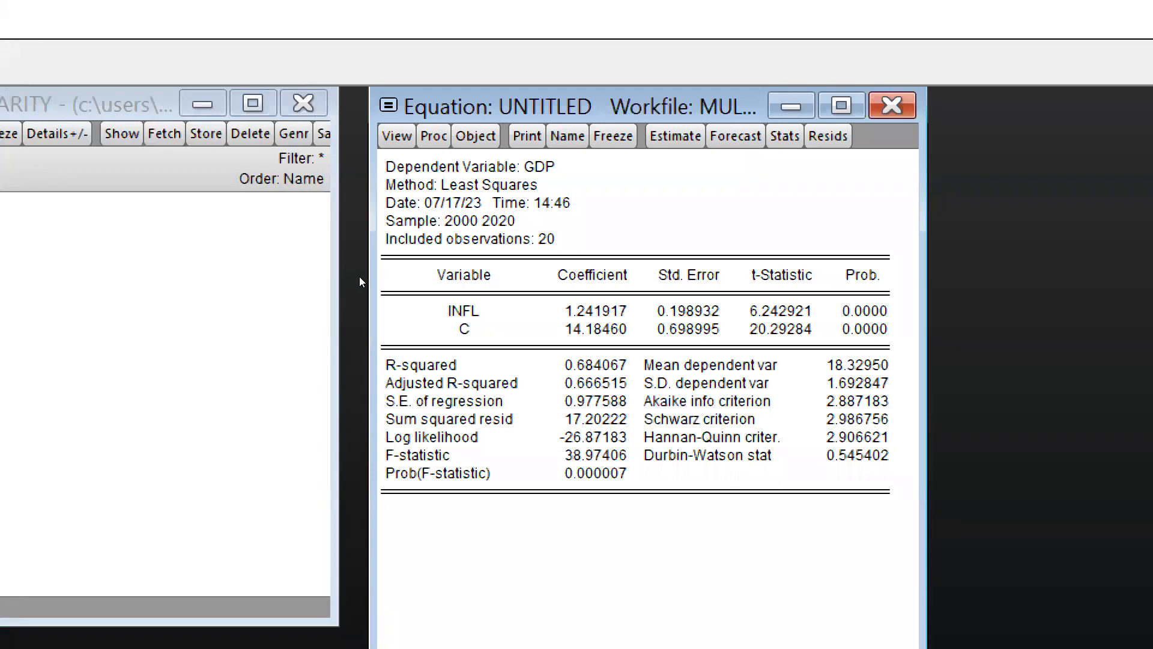
pyautogui.moveTo(475, 309)
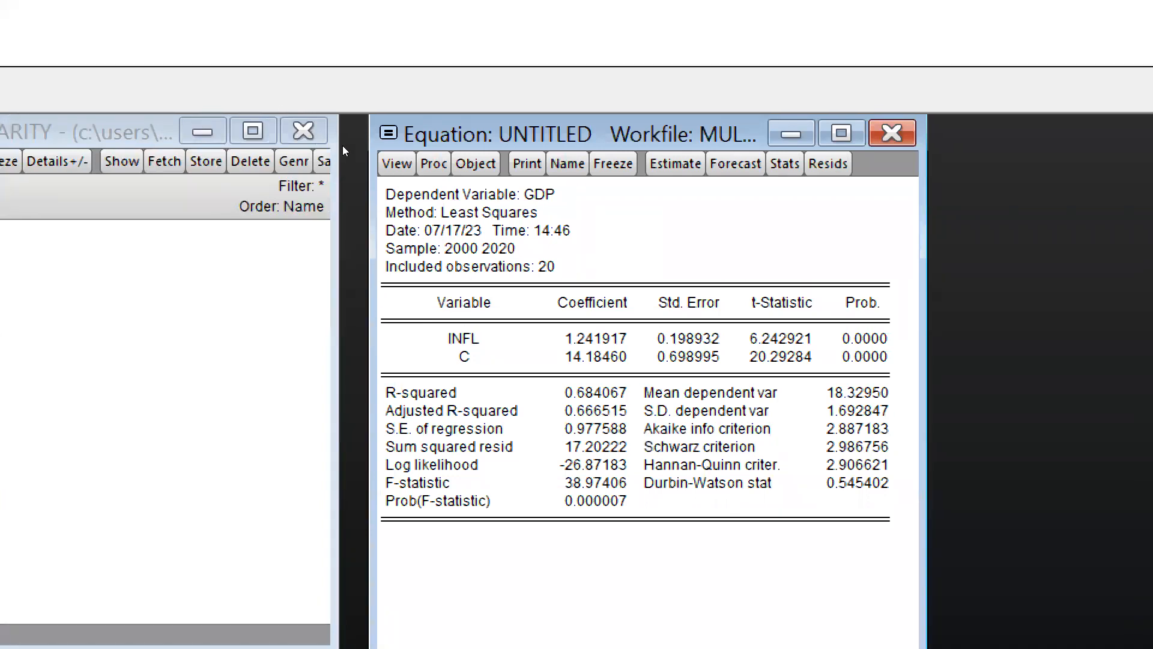
# Show the residual histogram with the Jarque-Bera normality test (probability 0.68)
pyautogui.click(396, 163)
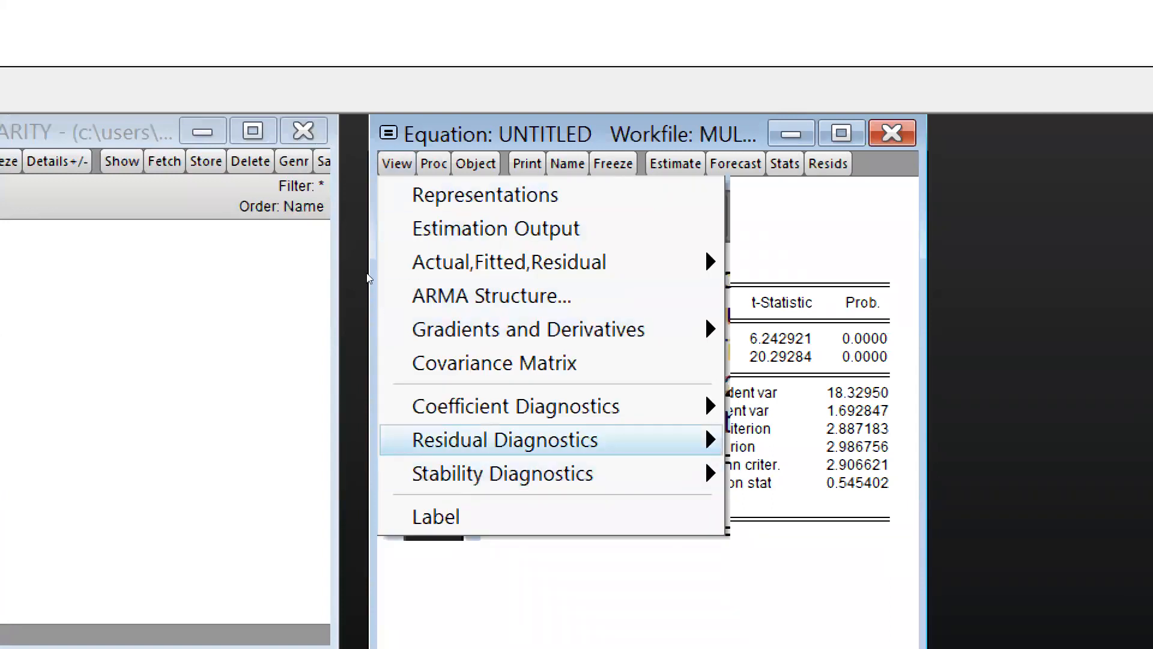
pyautogui.moveTo(505, 440)
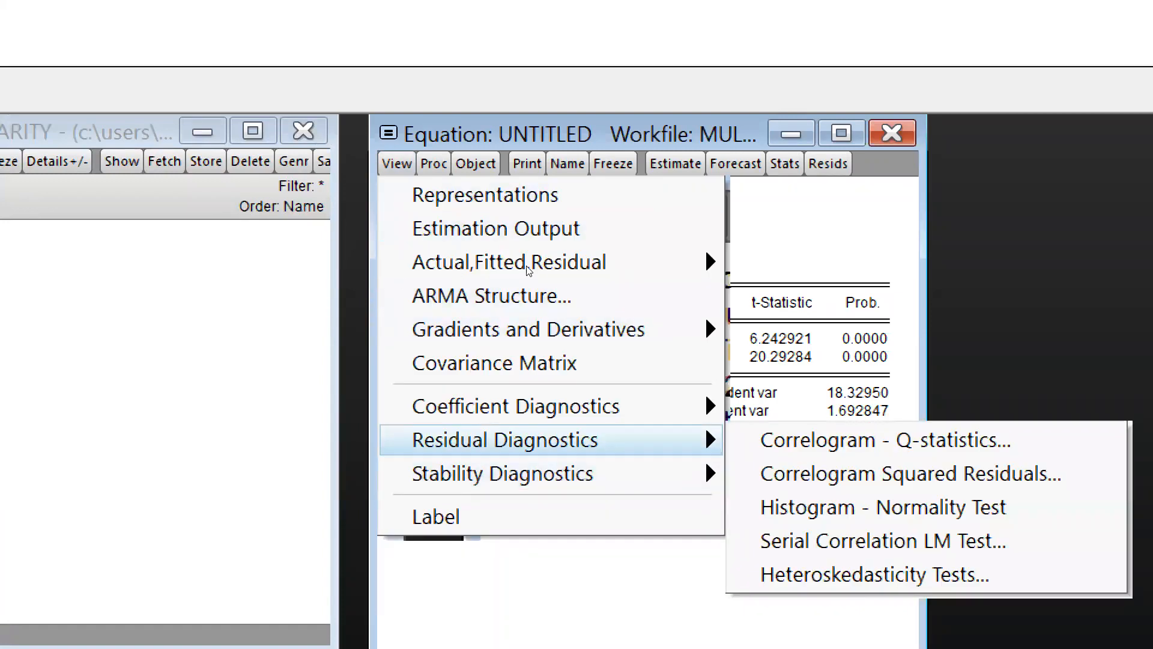
pyautogui.click(879, 507)
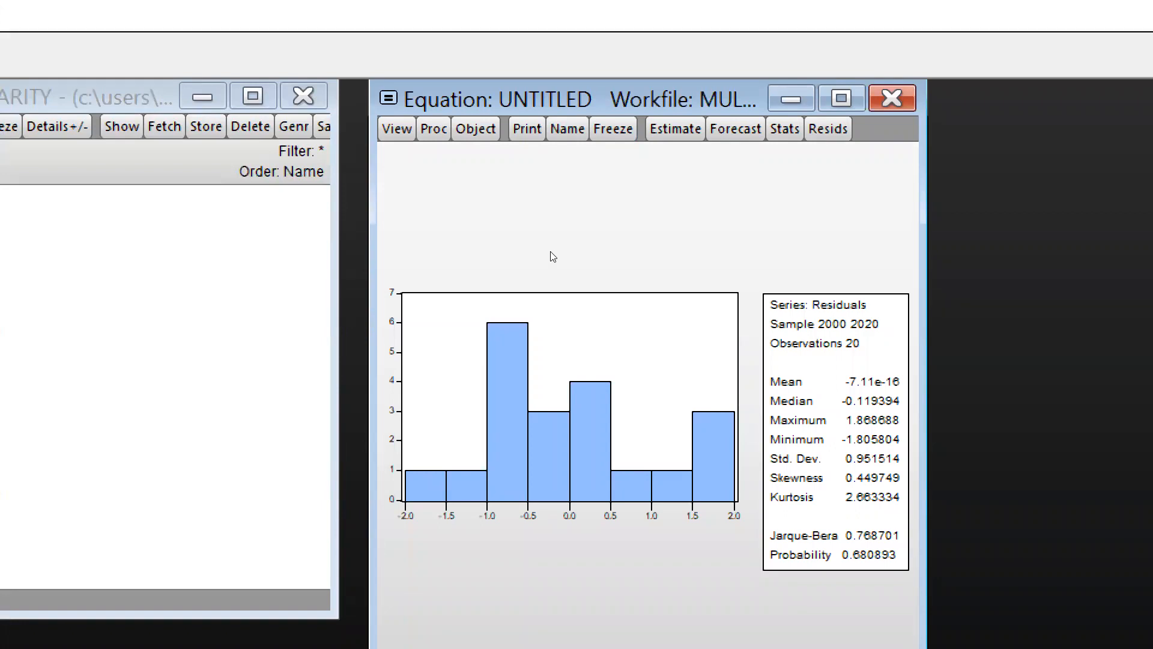
pyautogui.moveTo(569, 247)
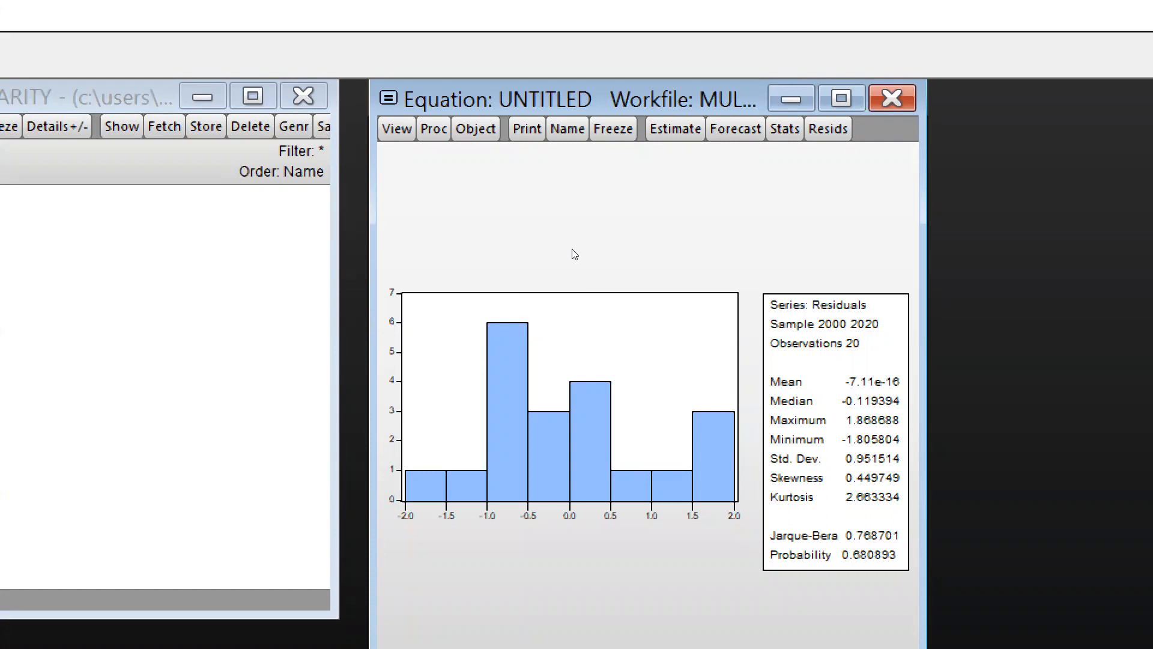
pyautogui.moveTo(536, 281)
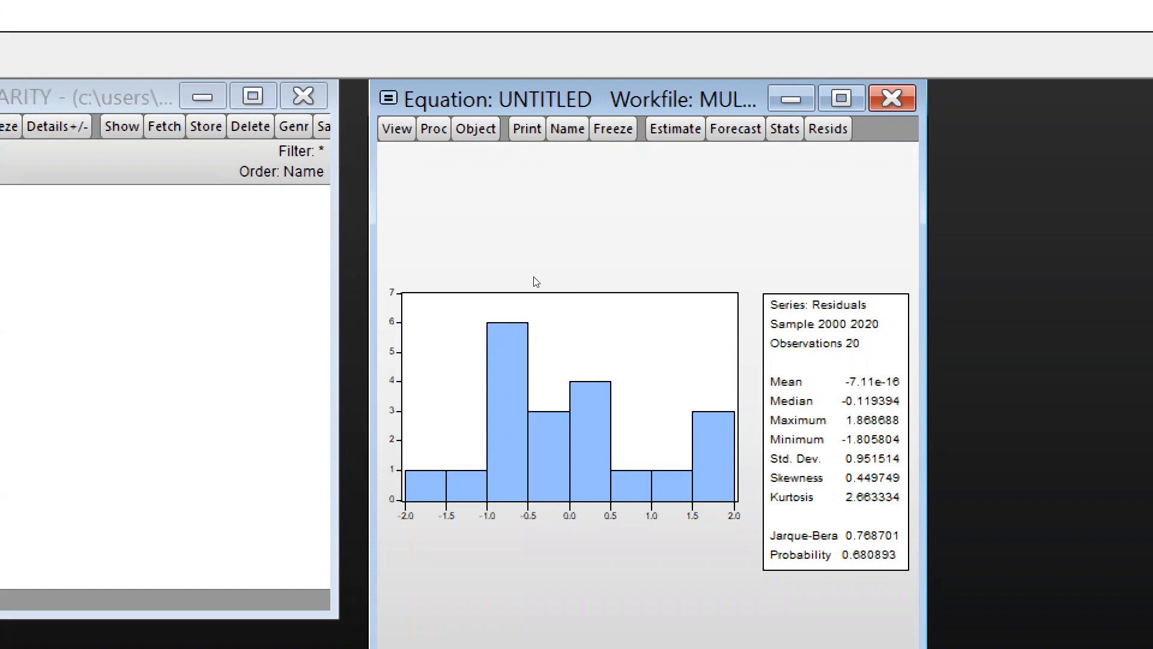
pyautogui.moveTo(536, 291)
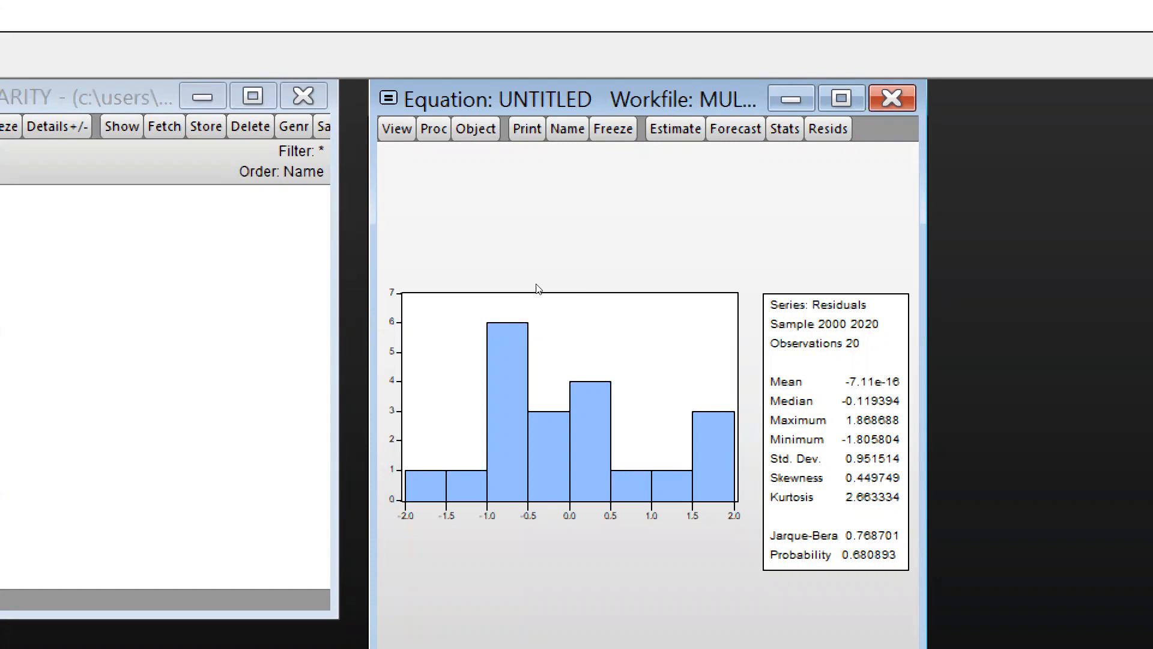
pyautogui.moveTo(541, 302)
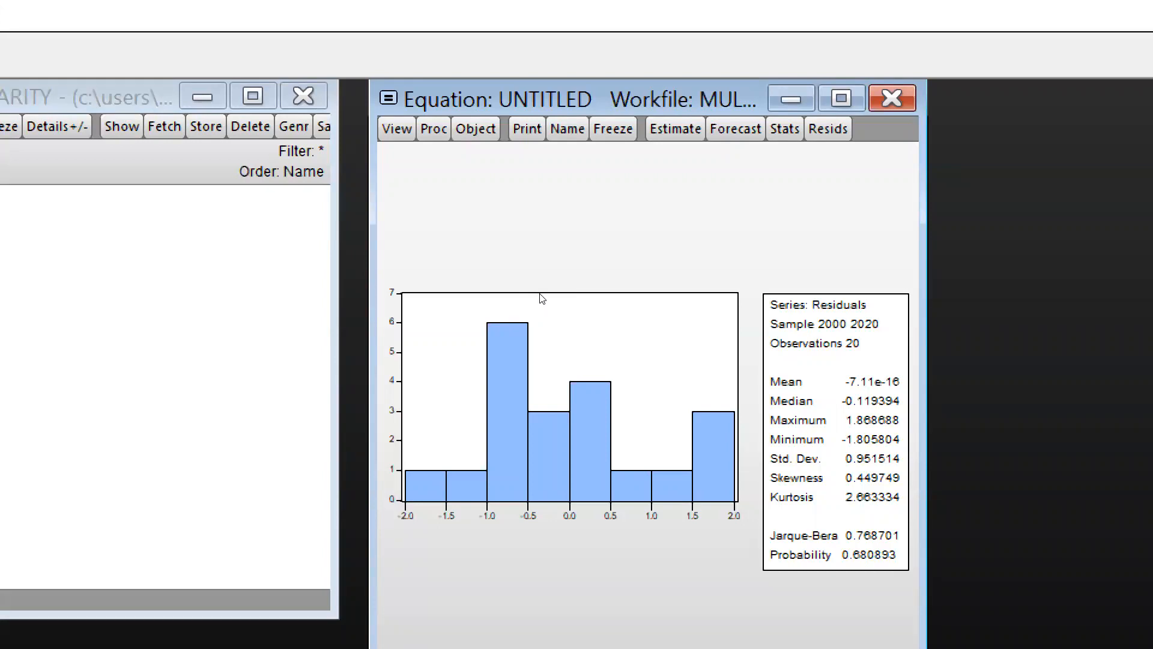
pyautogui.moveTo(580, 308)
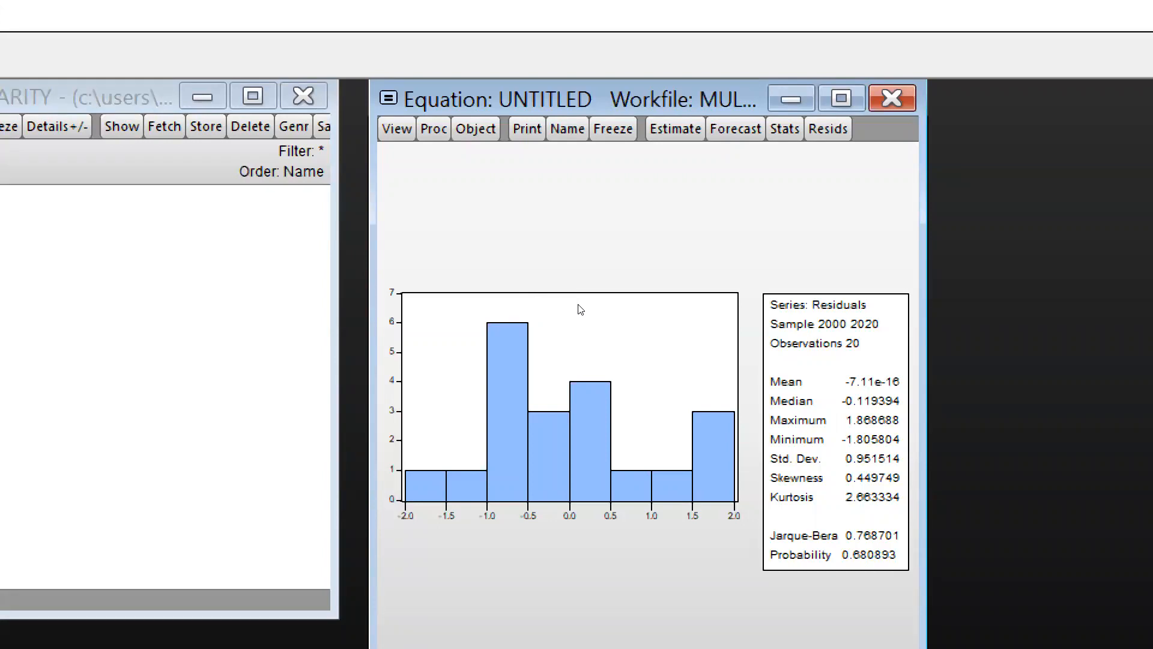
pyautogui.moveTo(562, 321)
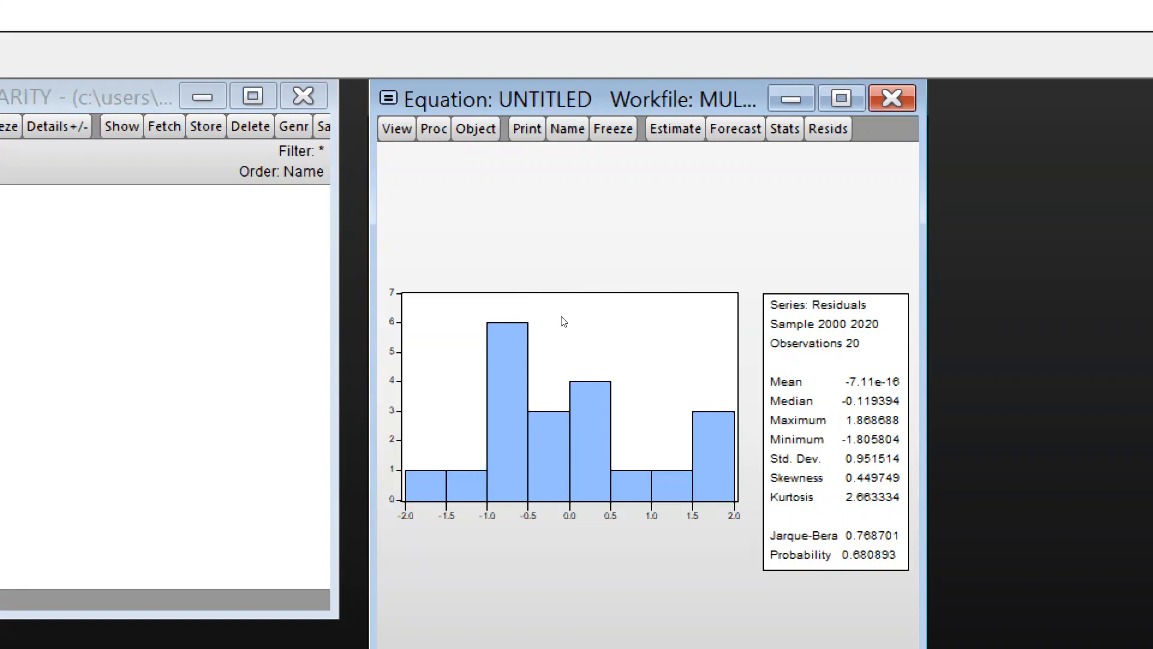
pyautogui.moveTo(595, 342)
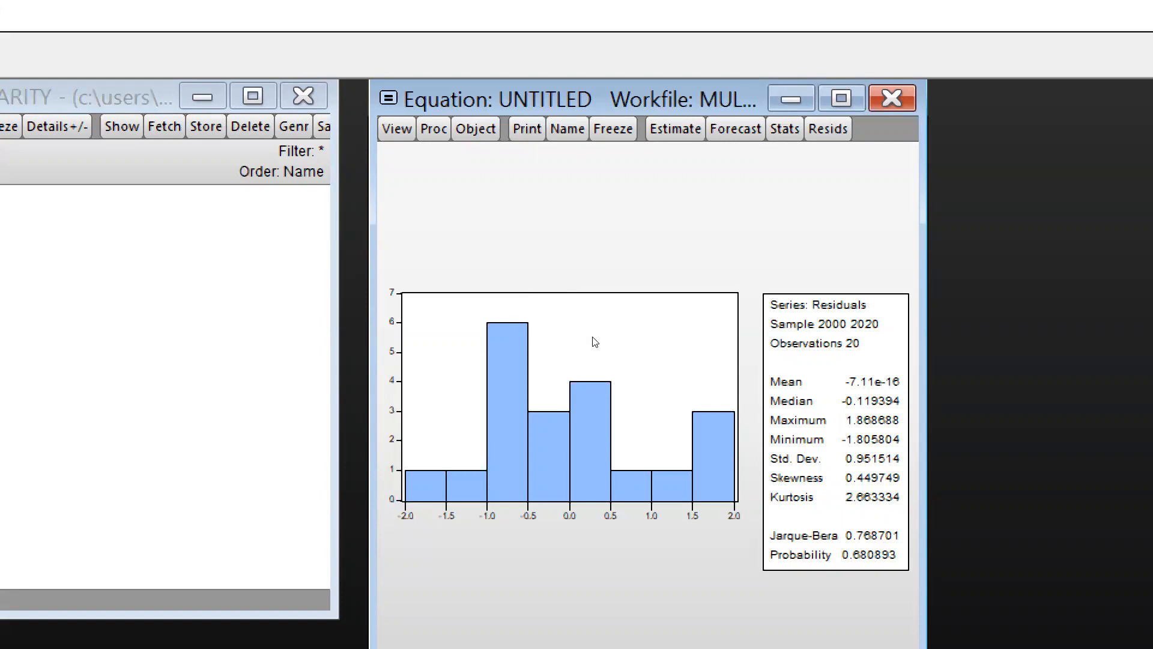
pyautogui.moveTo(533, 300)
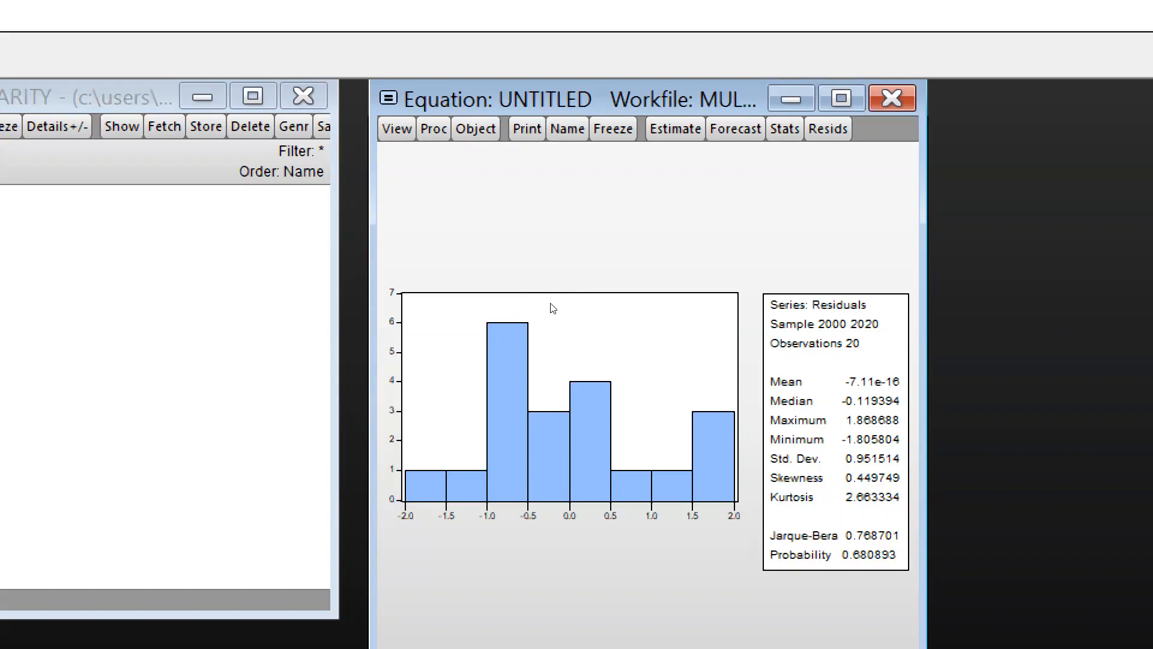
pyautogui.moveTo(533, 361)
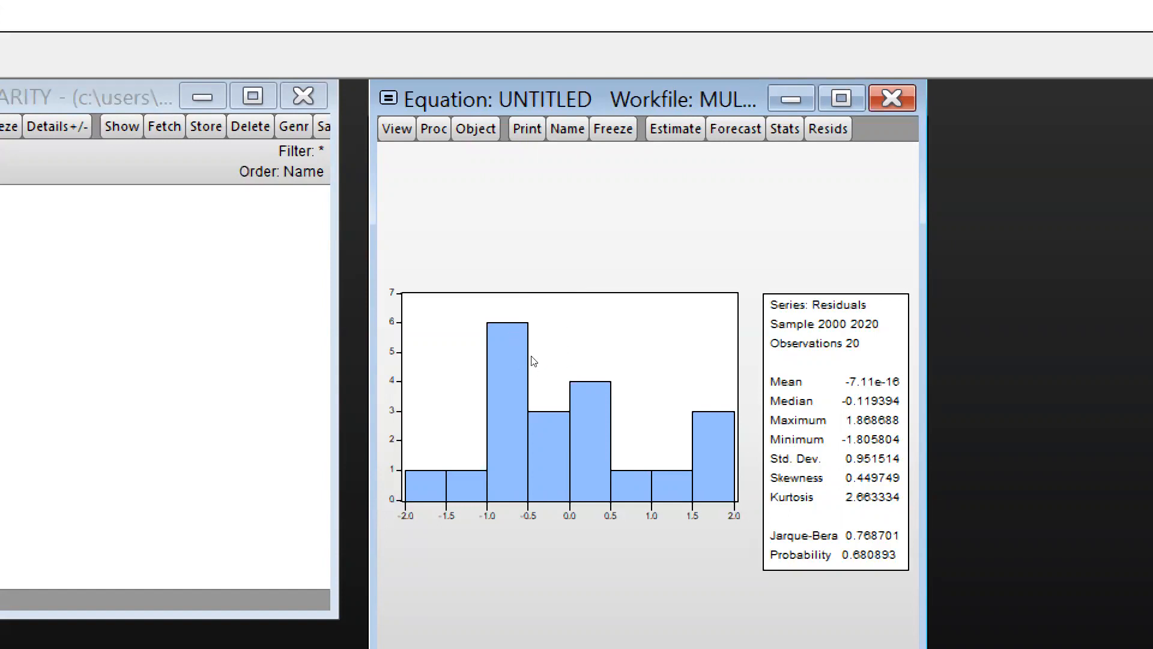
pyautogui.moveTo(561, 349)
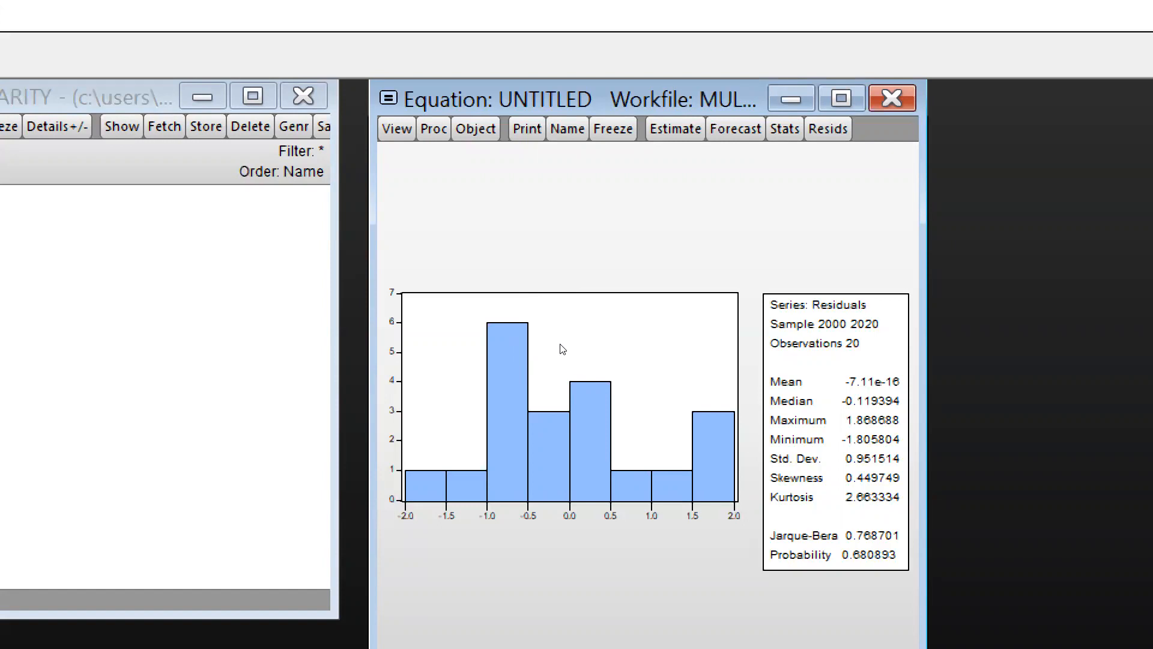
pyautogui.moveTo(535, 368)
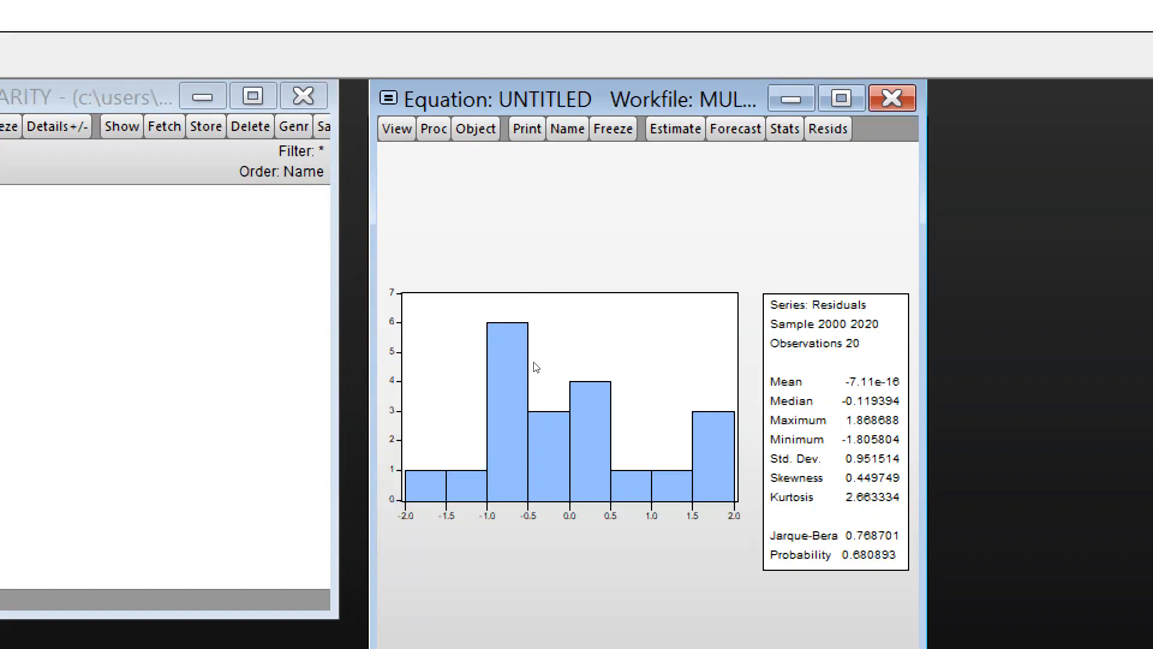
pyautogui.moveTo(578, 359)
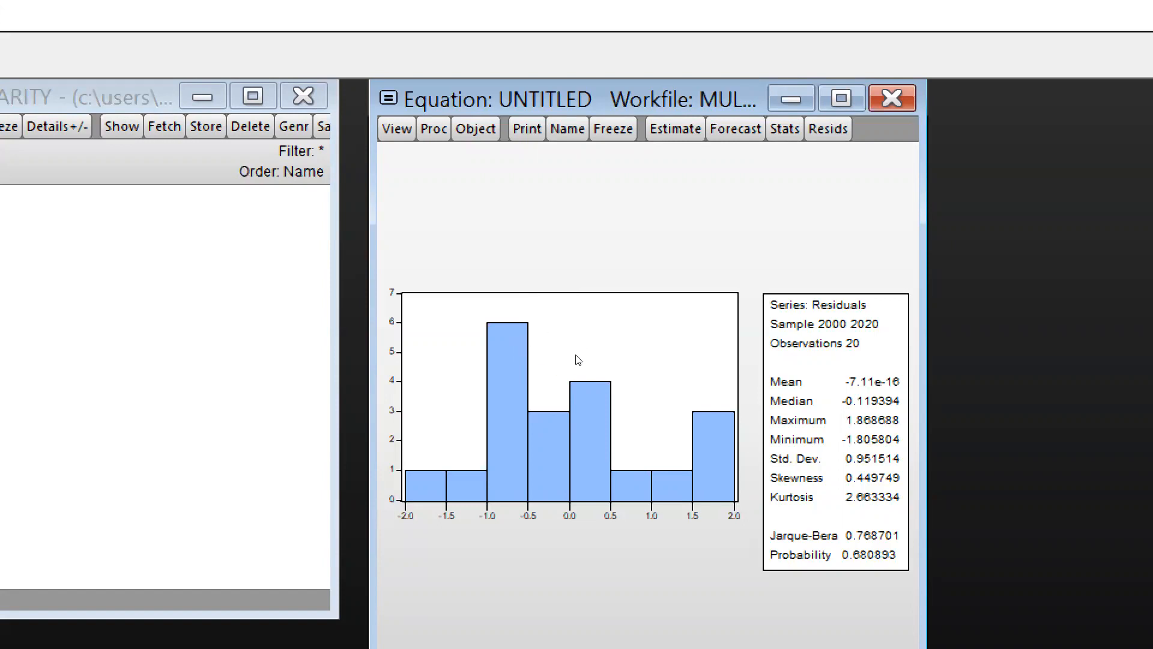
pyautogui.moveTo(359, 200)
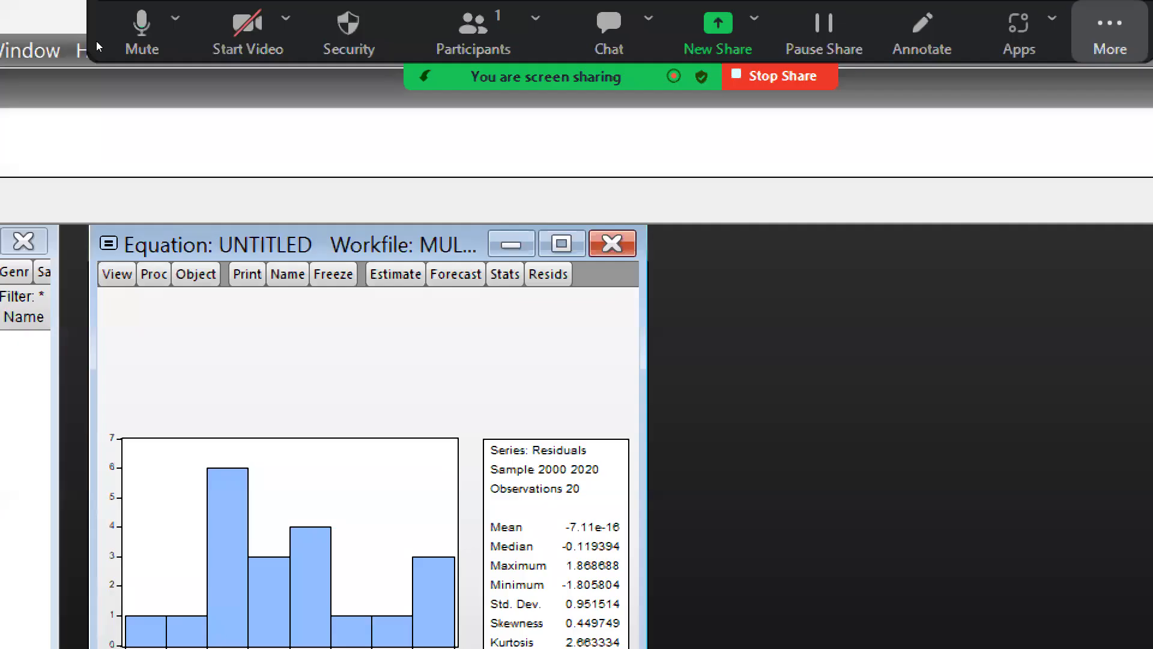
pyautogui.click(1110, 31)
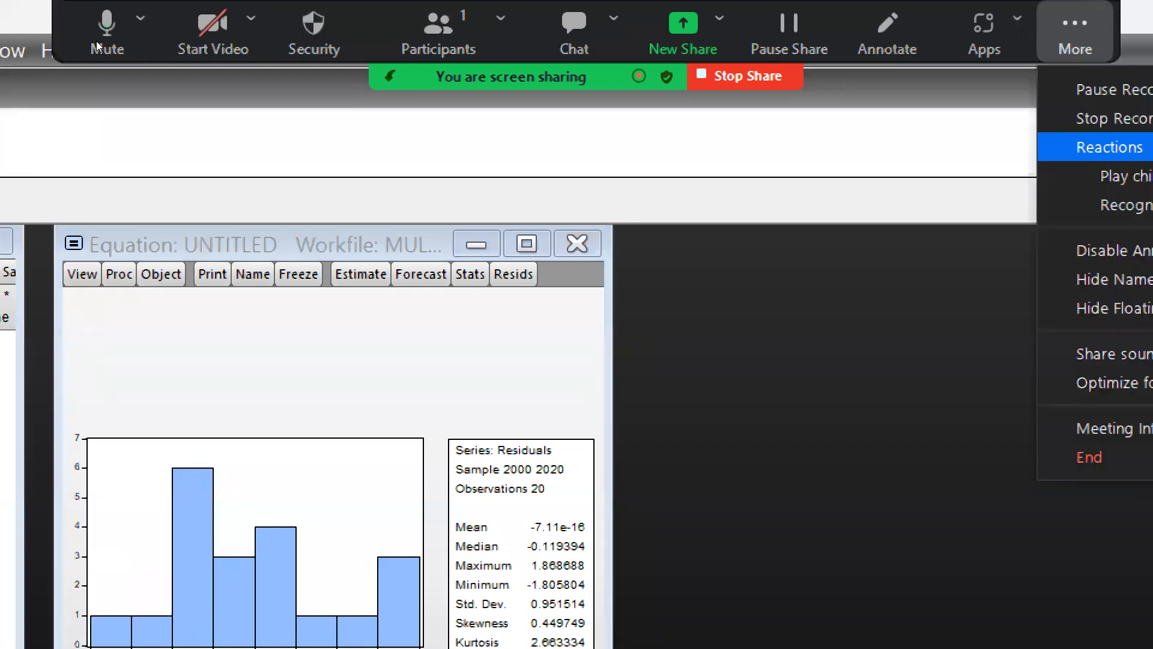